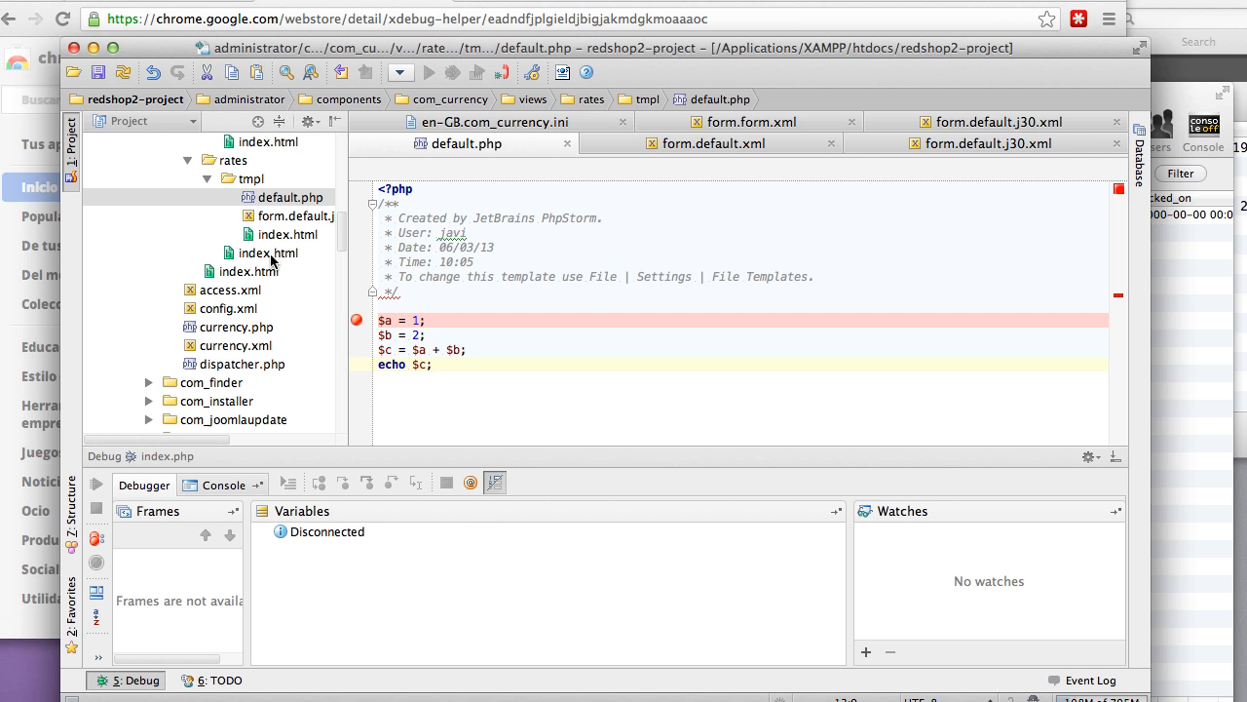
- Browse the currency component's files, then switch Chrome's Xdebug helper to Debug for the Exchange rates page
left_click(180, 140)
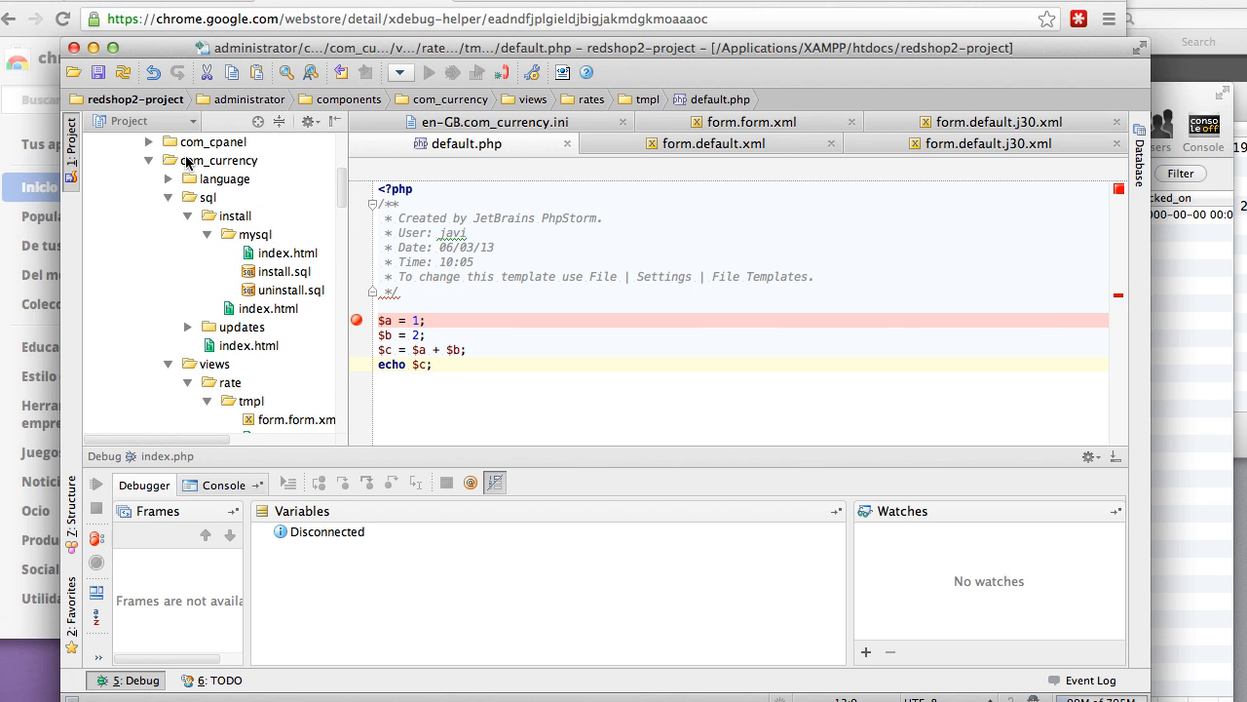
left_click(218, 160)
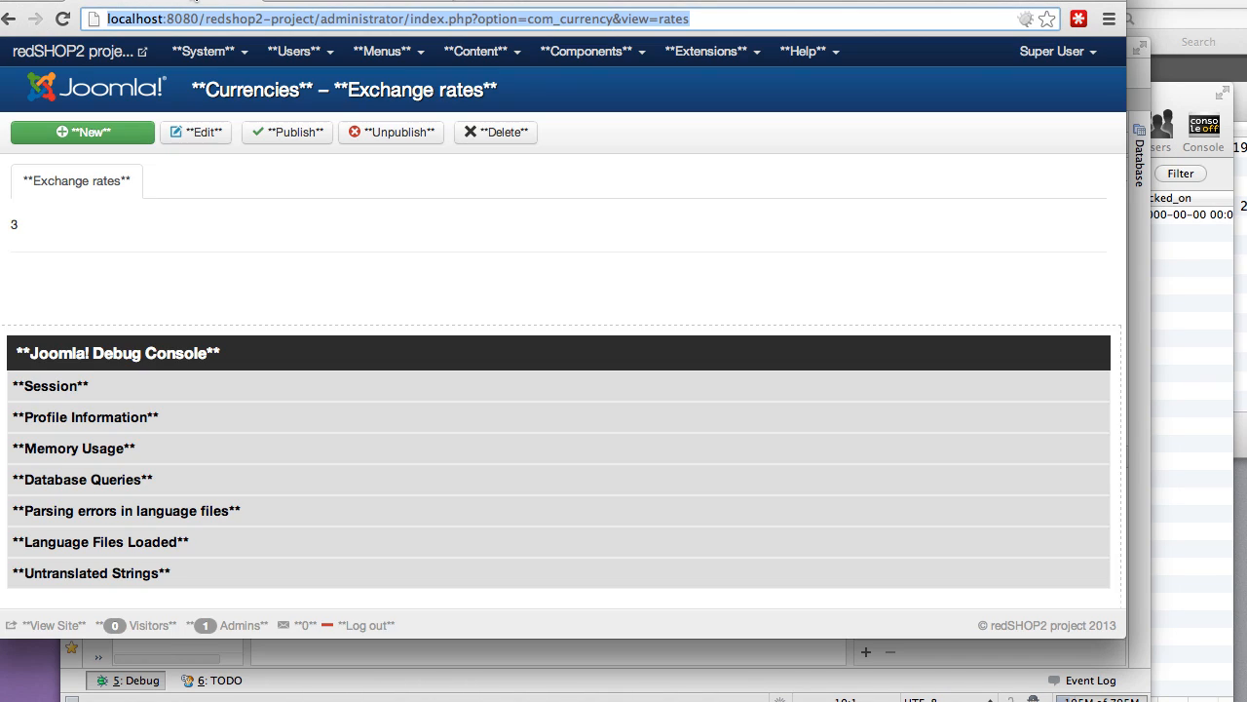
mouse_move(1017, 54)
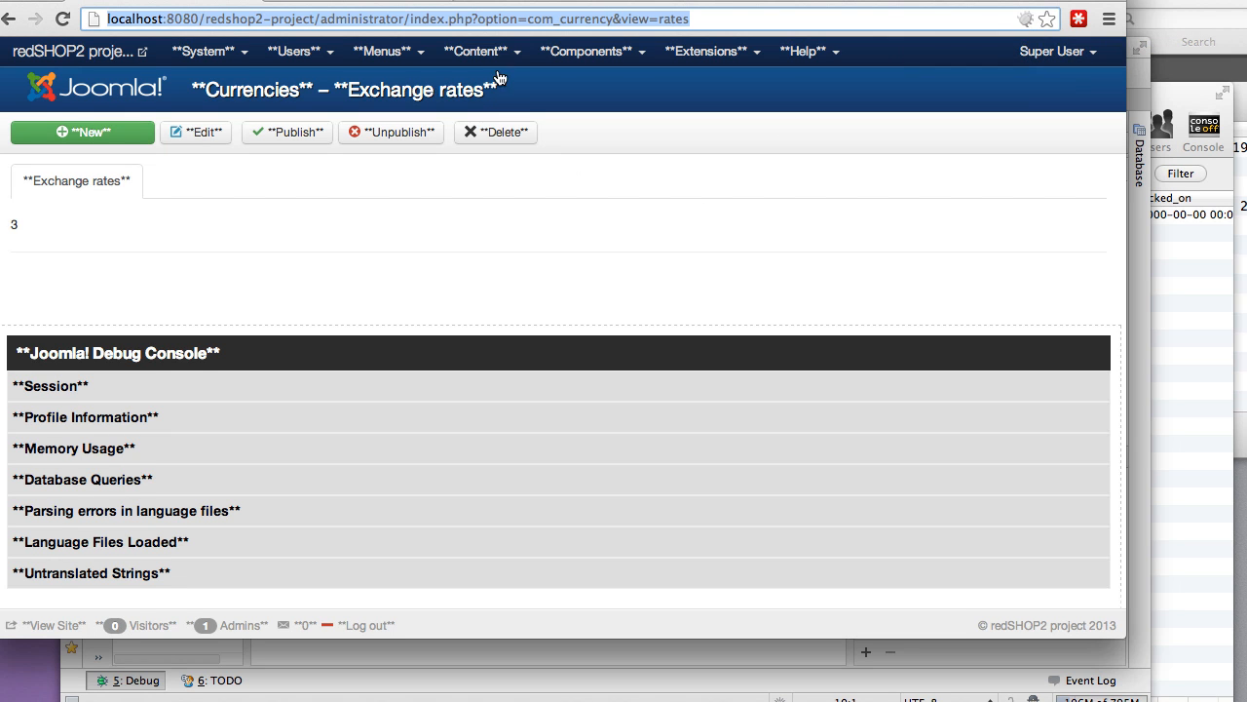
left_click(409, 20)
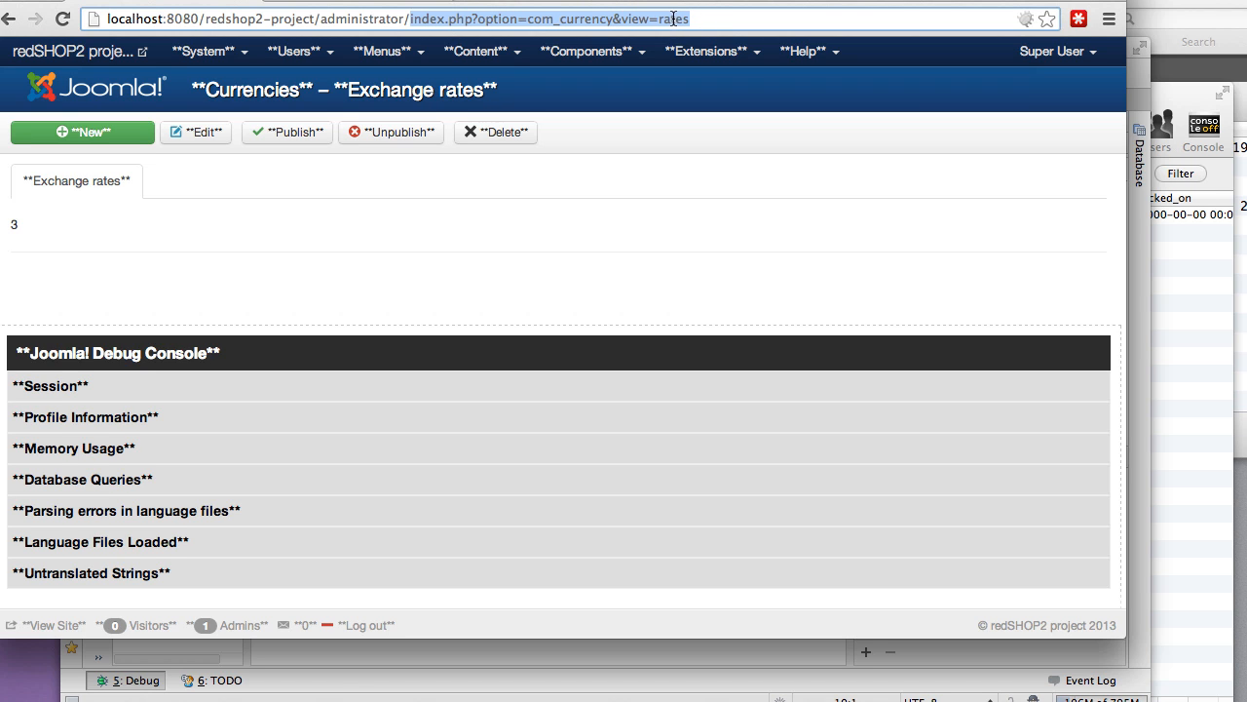
mouse_move(745, 90)
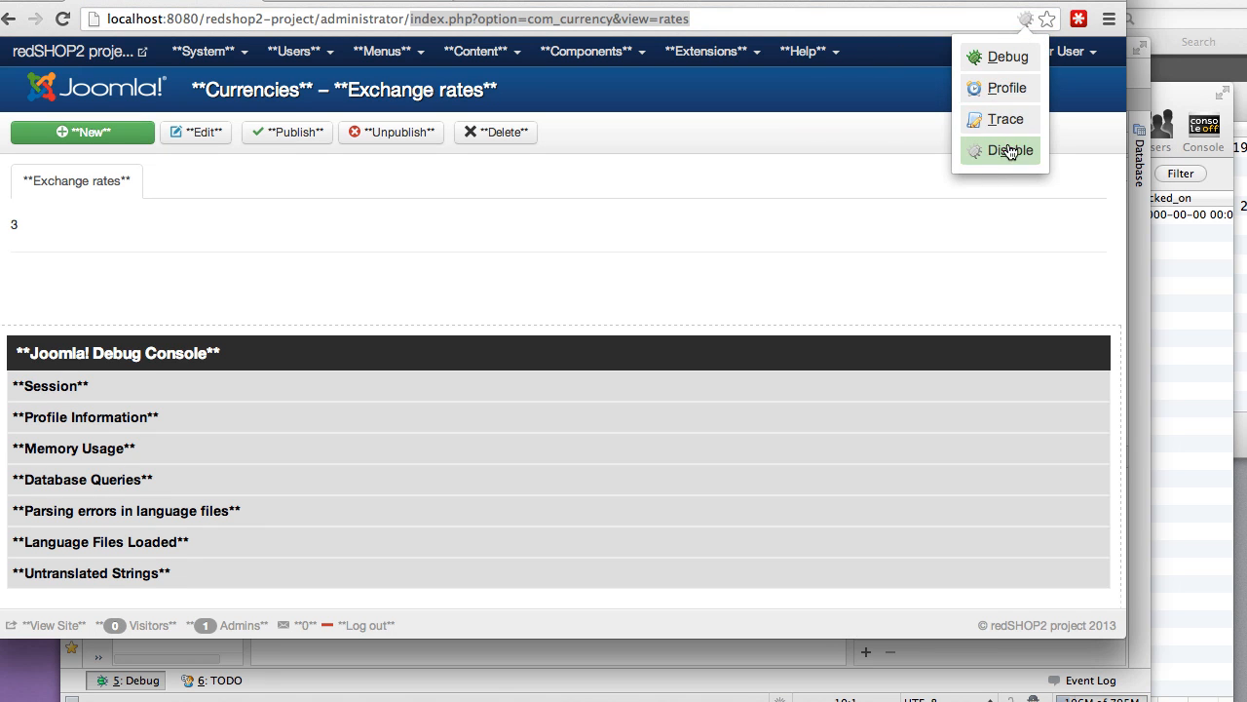
left_click(1009, 150)
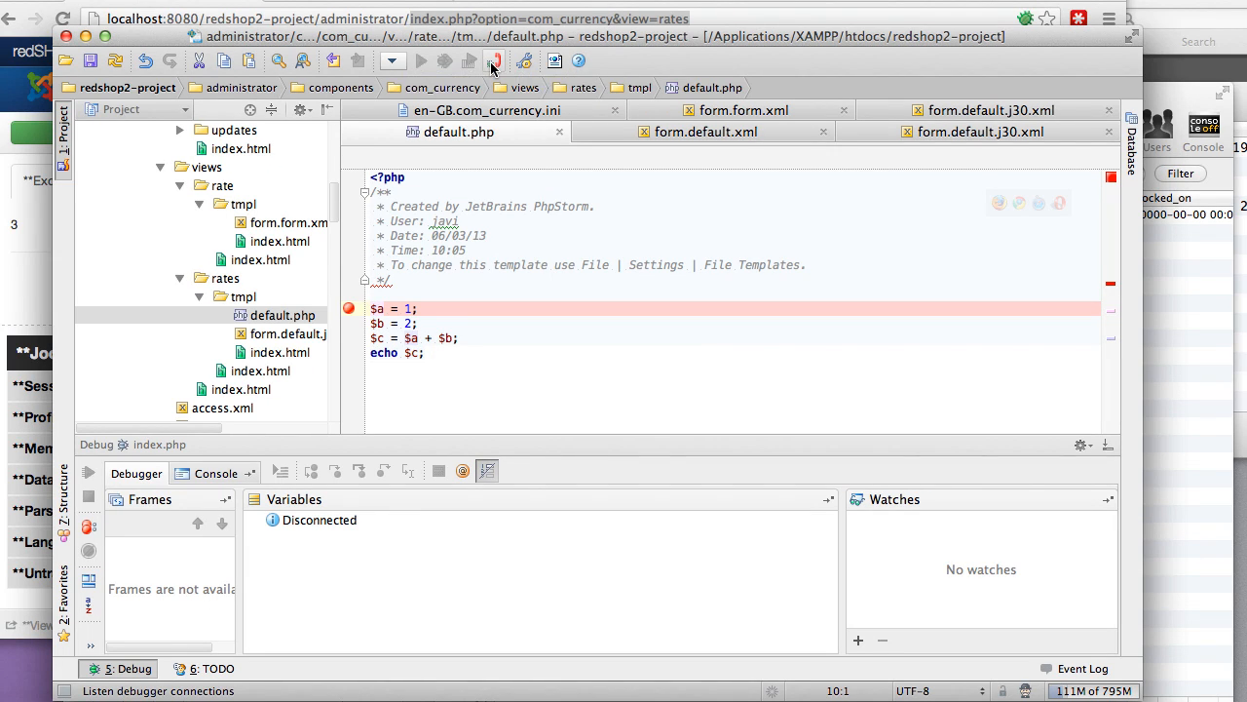
mouse_move(495, 60)
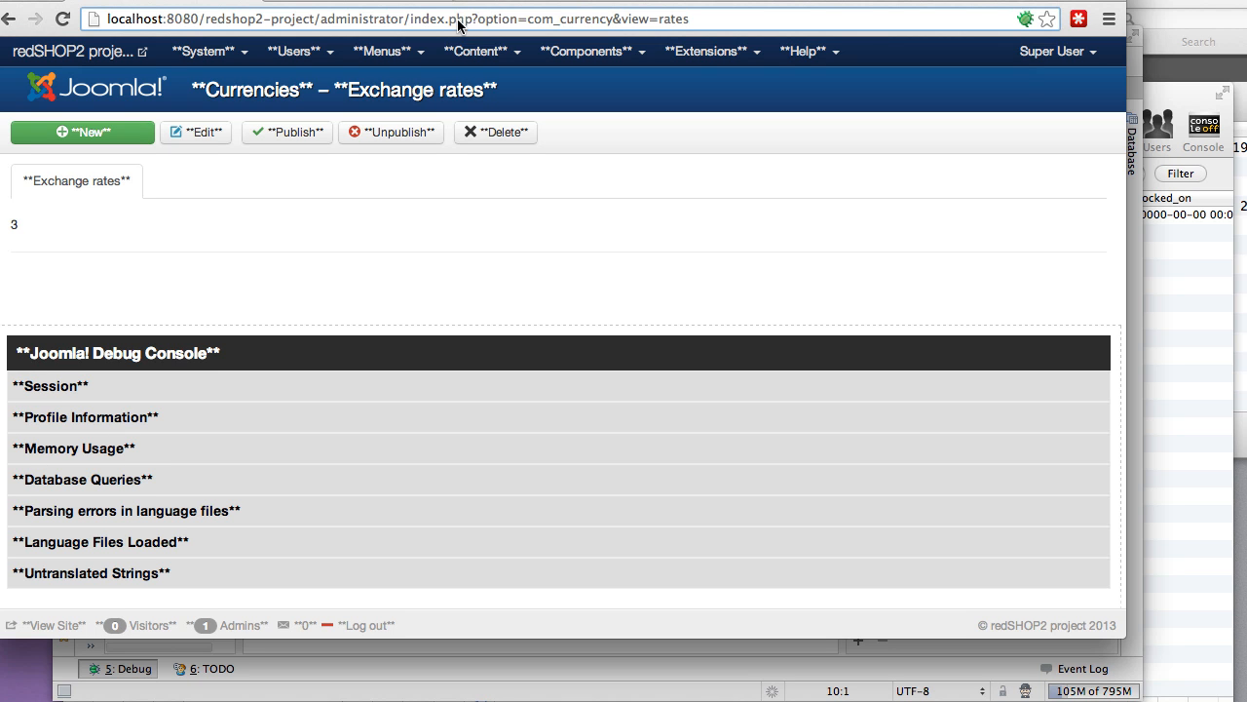
- Reload the Exchange rates page so PhpStorm pauses at the $a = 1 breakpoint
left_click(62, 20)
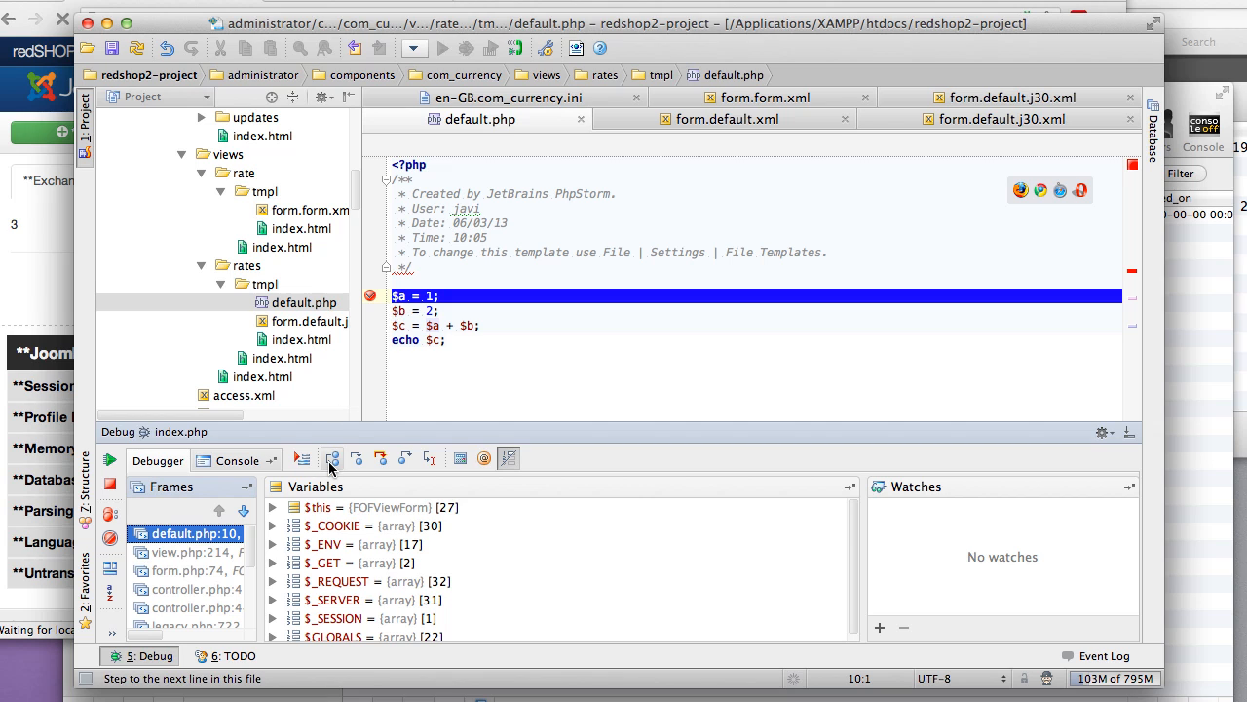
- Step over to the echo $c line, inspecting $a = 1, $a + $b = 3 and the form's data registry
left_click(331, 458)
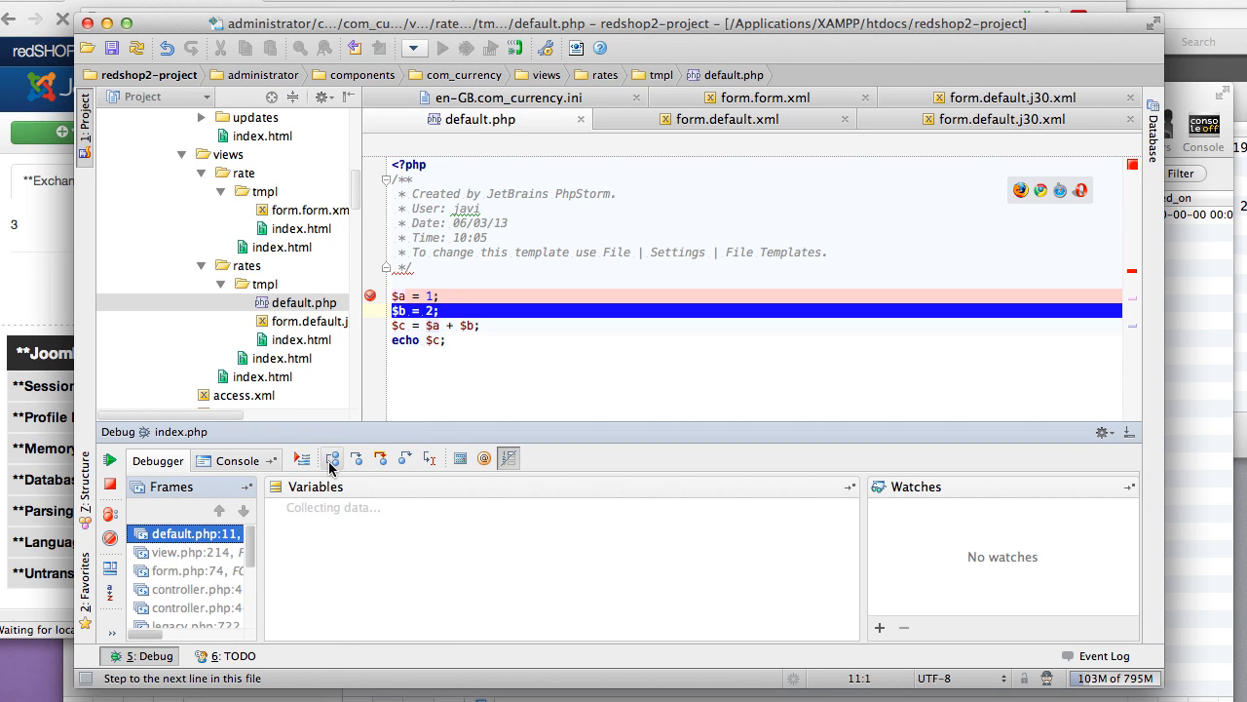
left_click(331, 458)
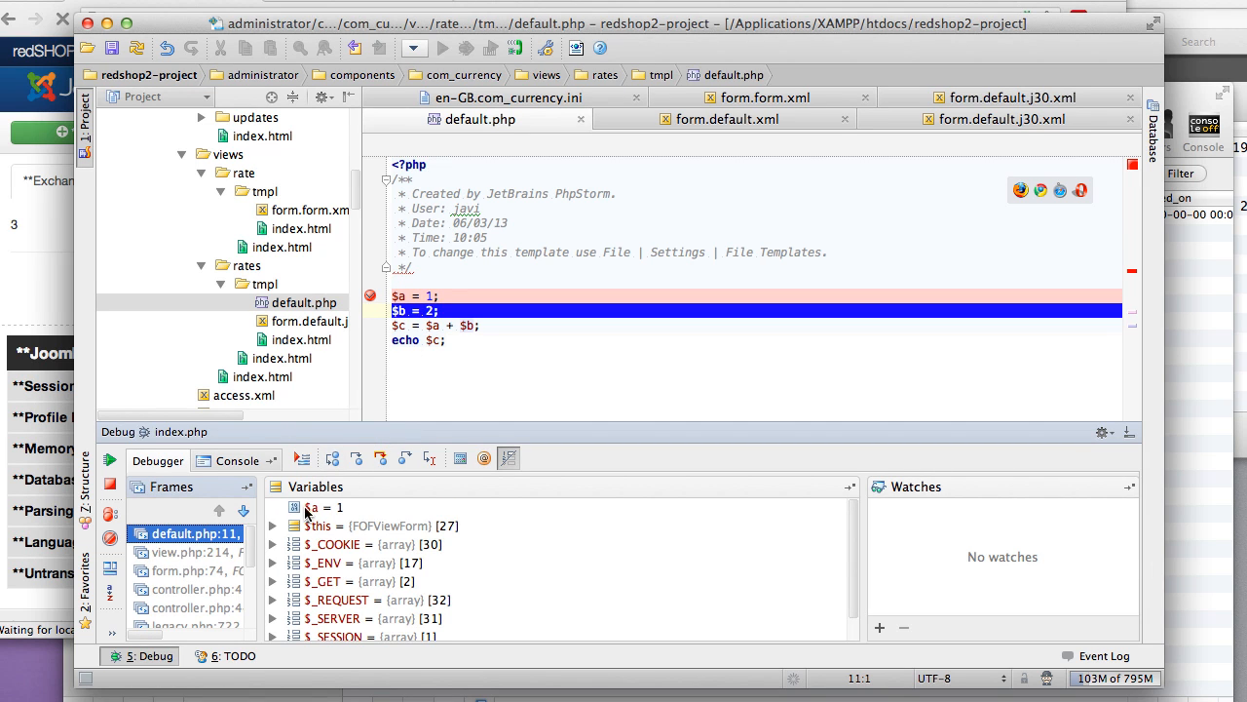
left_click(327, 507)
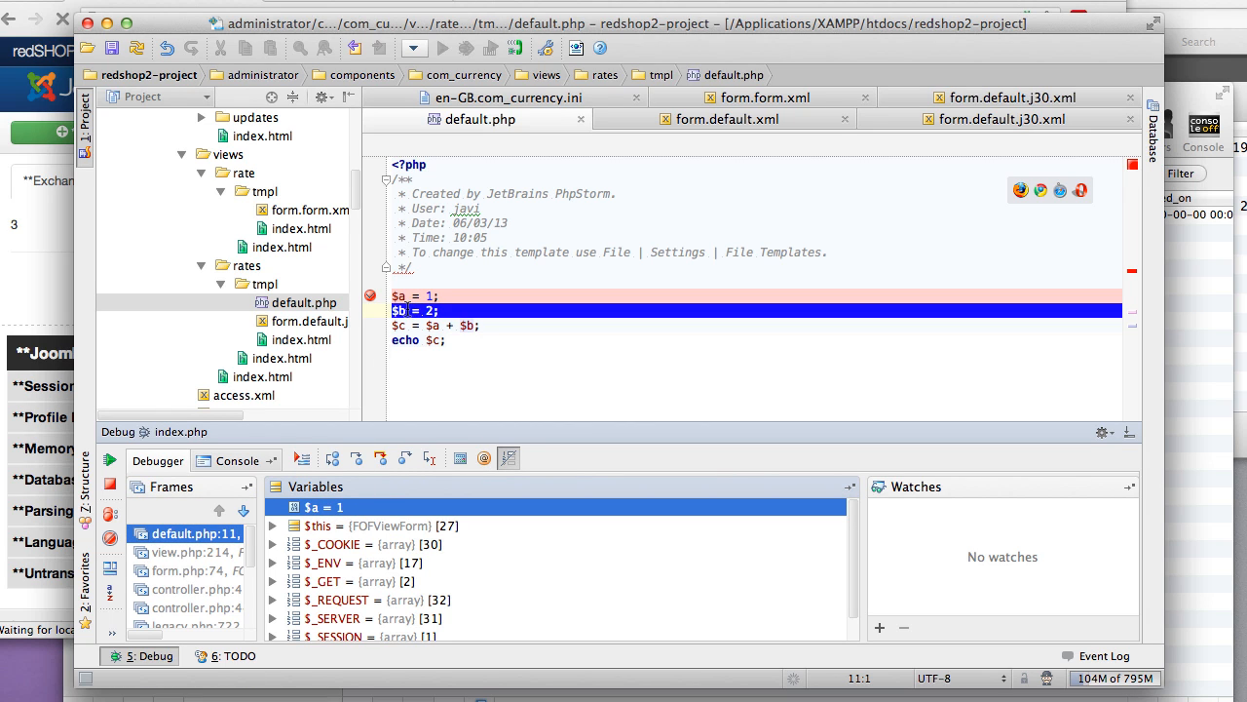
left_click(332, 458)
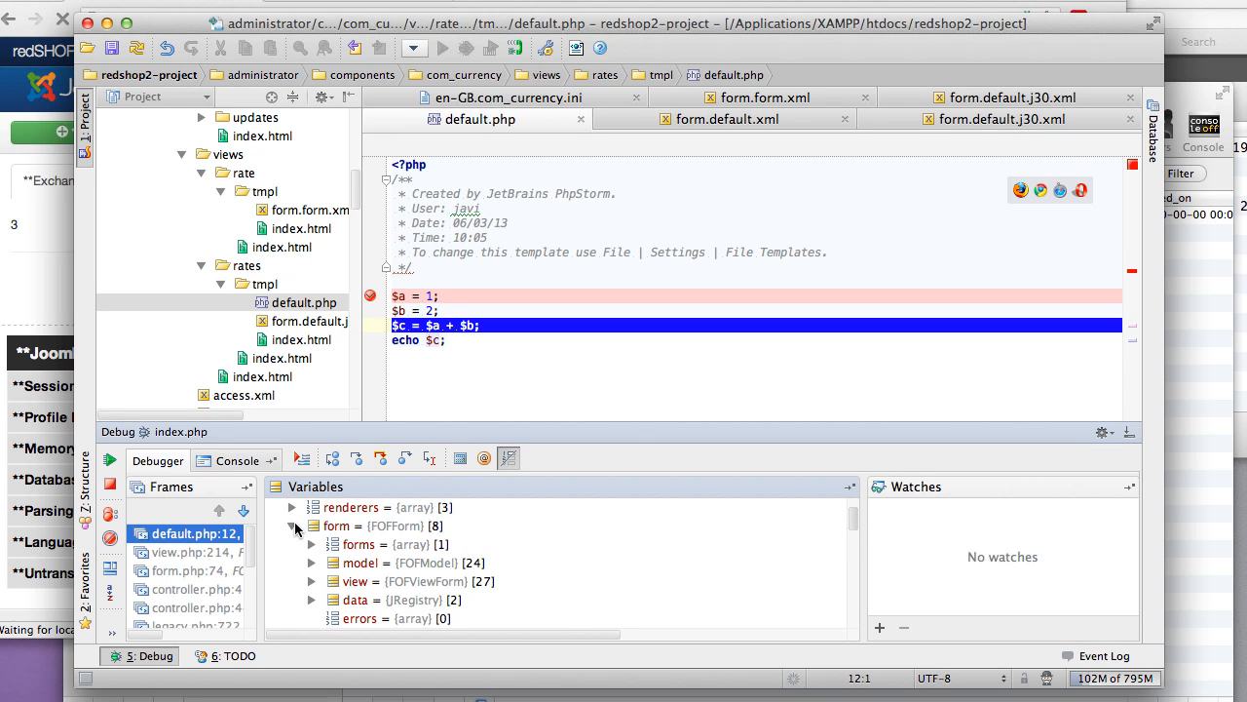
left_click(312, 581)
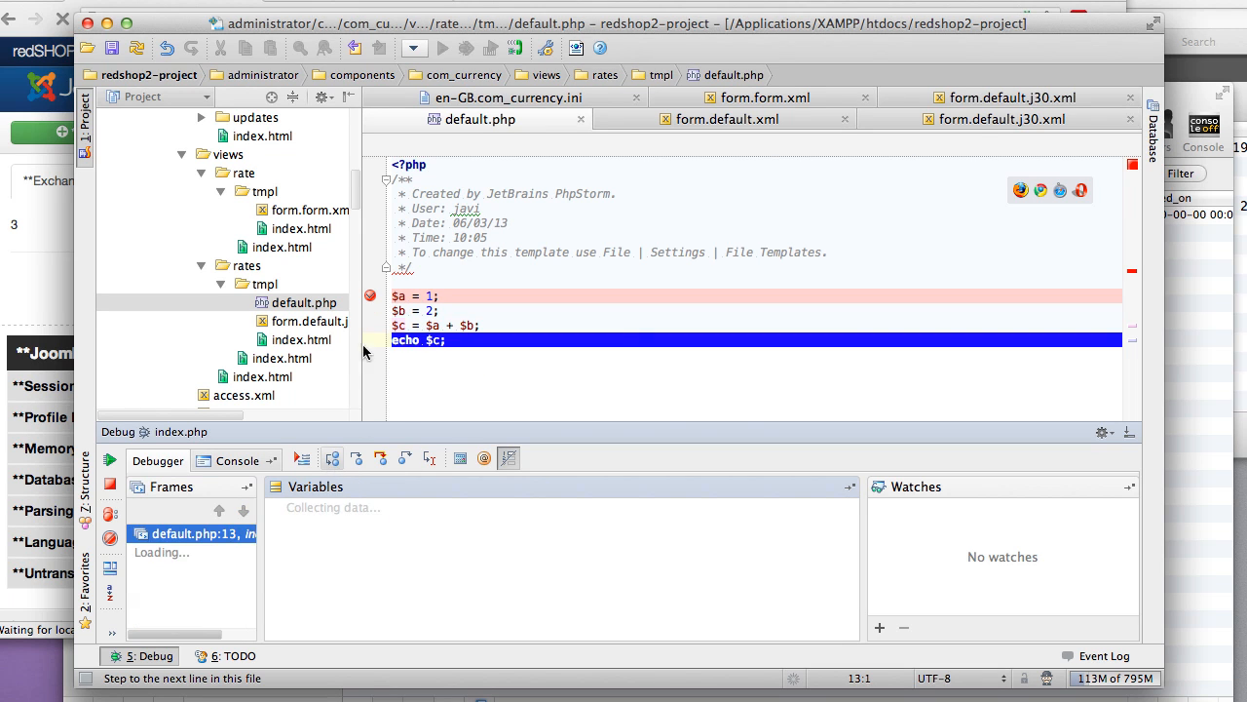
left_click(332, 456)
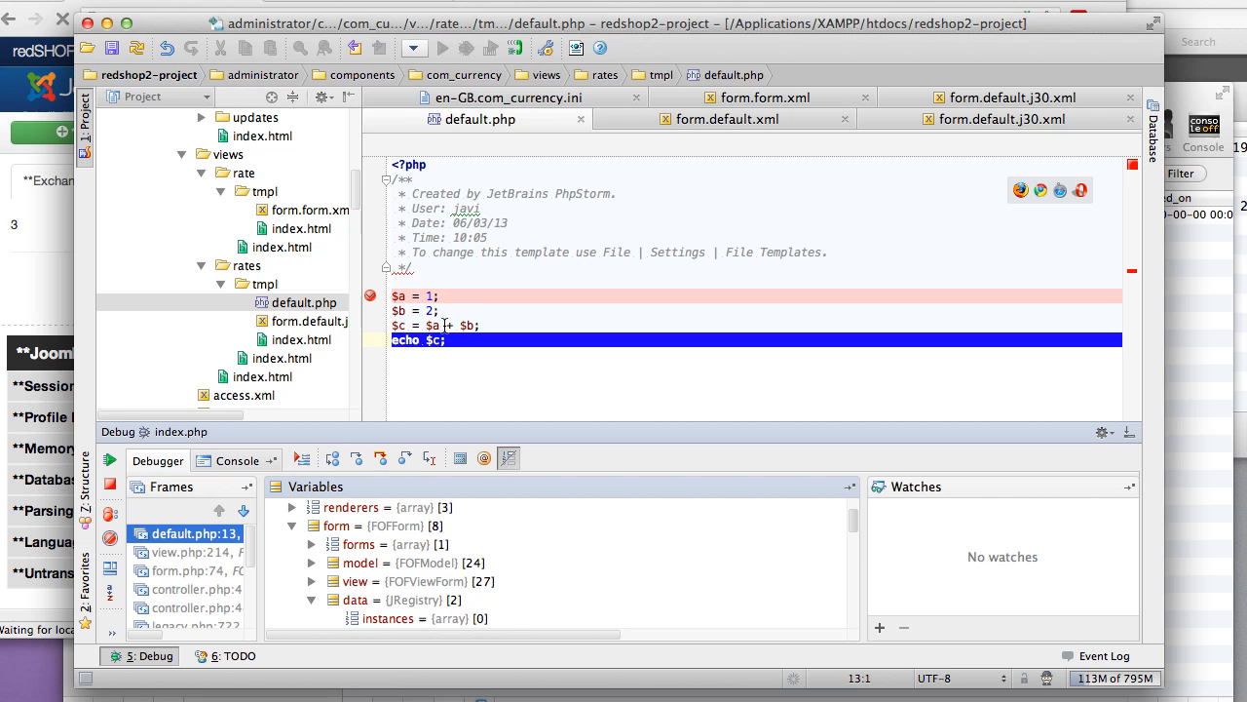
mouse_move(448, 325)
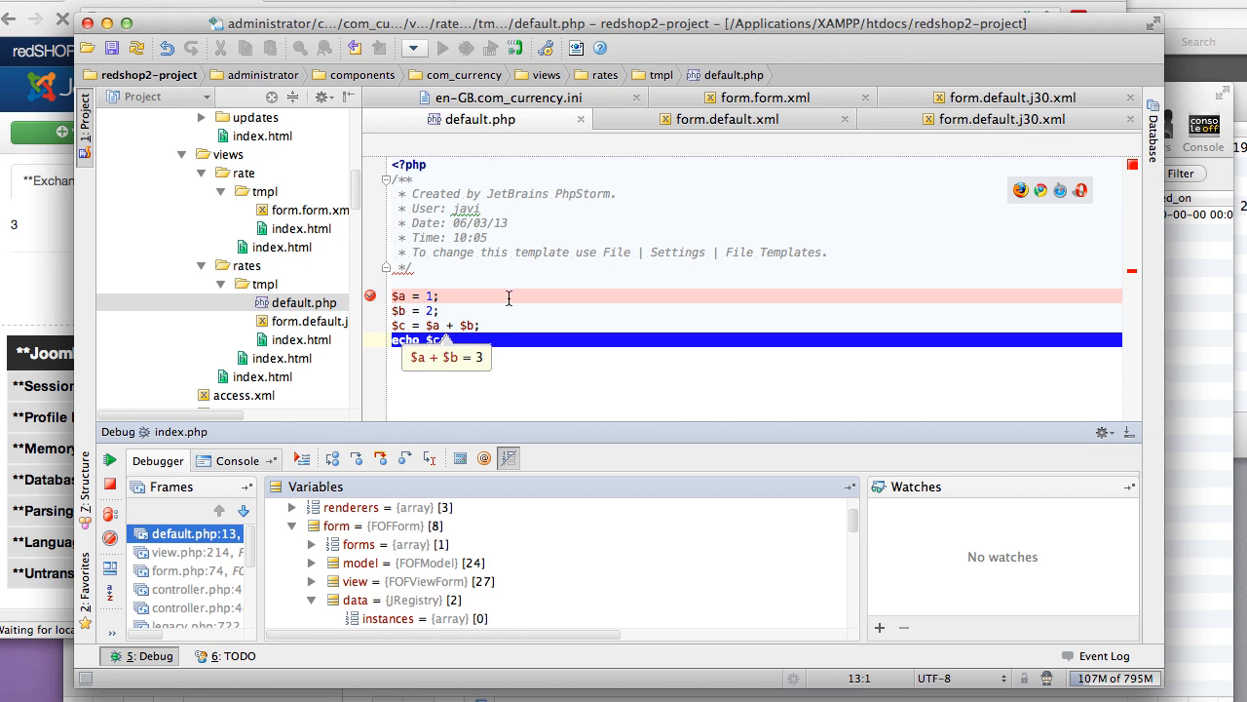
mouse_move(518, 119)
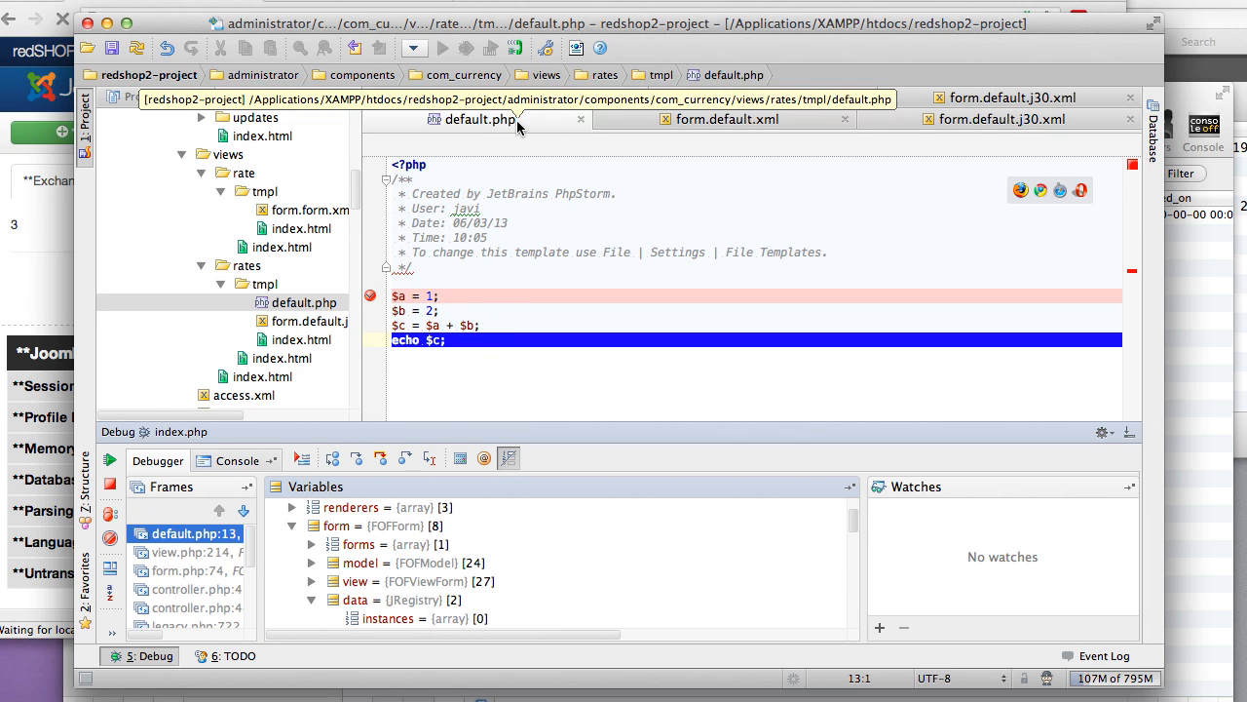